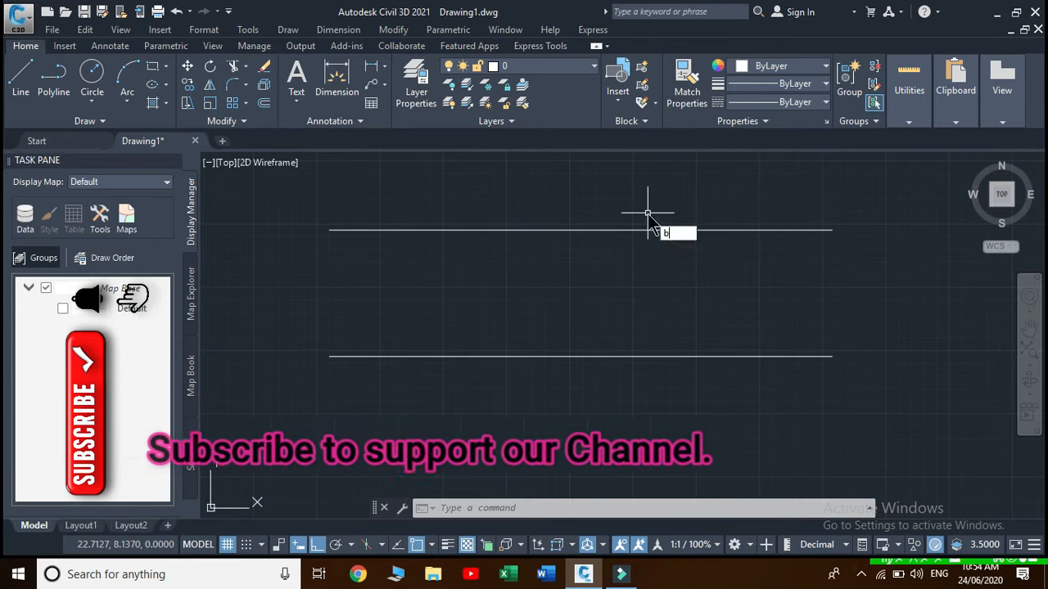
Step: Draw a break line from the top line's left end to the bottom line's left end, symbol between
{"action": "type", "text": "REAKUP"}
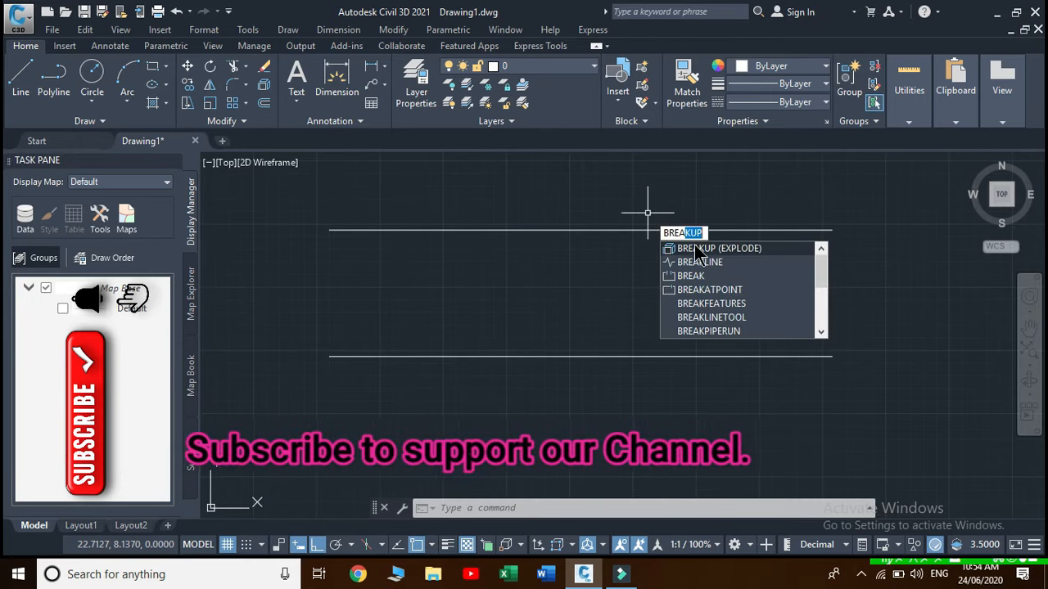
{"action": "left_click", "coordinate": [701, 262]}
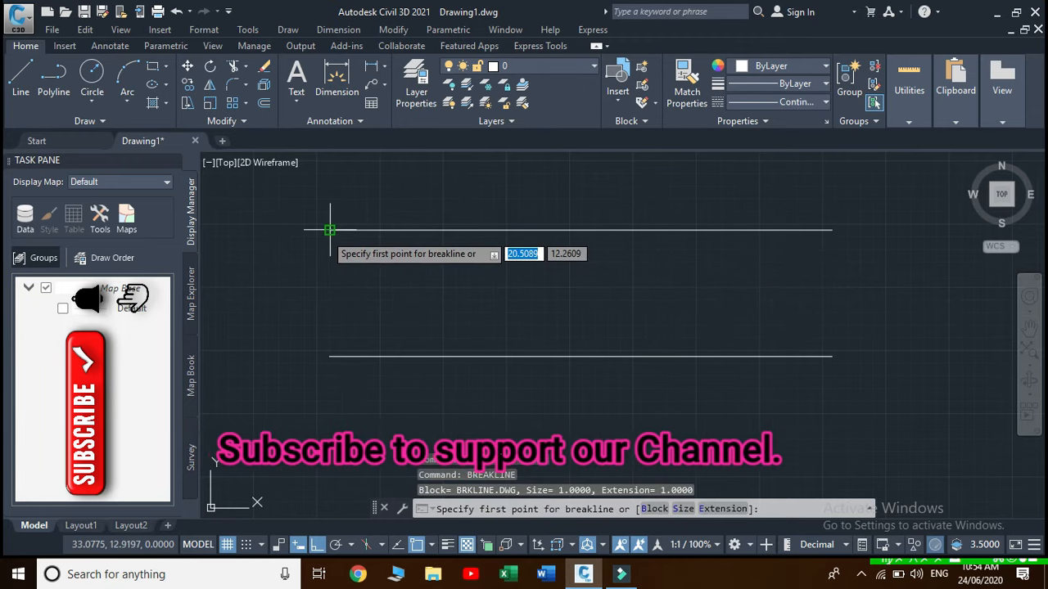
{"action": "left_click", "coordinate": [329, 230]}
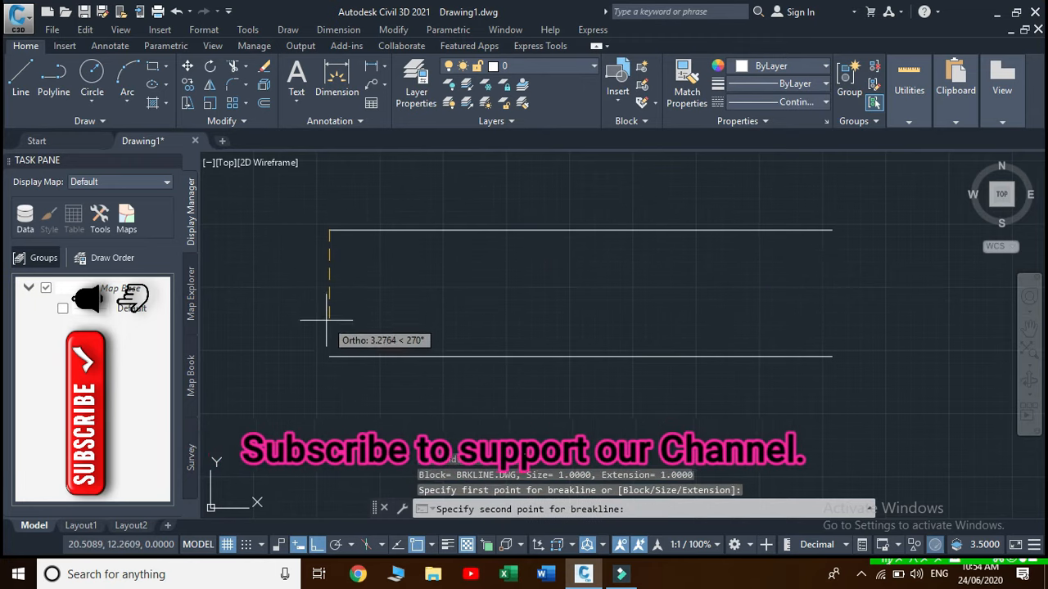
{"action": "left_click", "coordinate": [329, 356]}
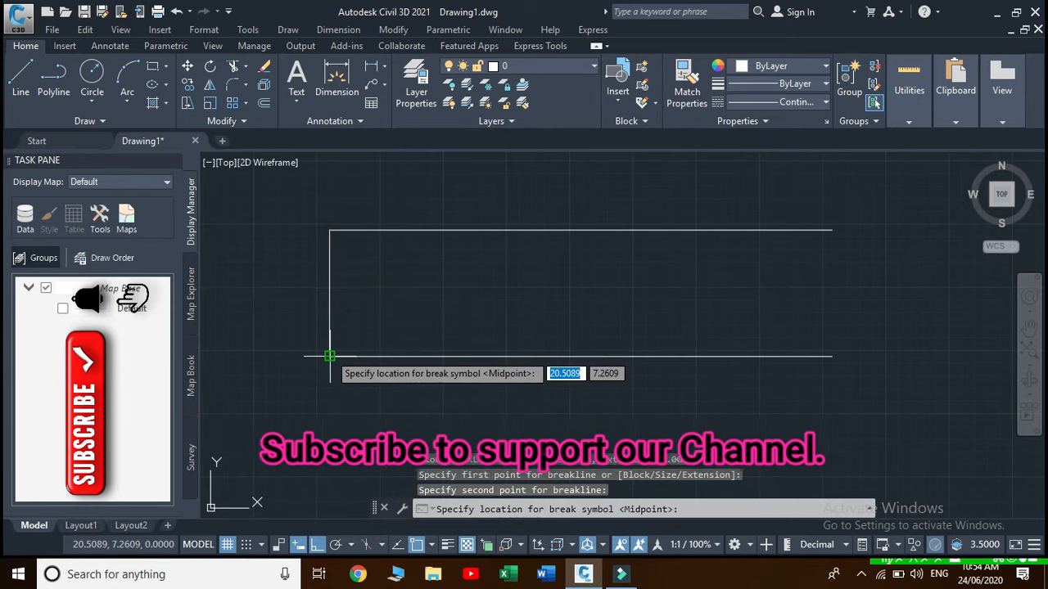
{"action": "mouse_move", "coordinate": [348, 303]}
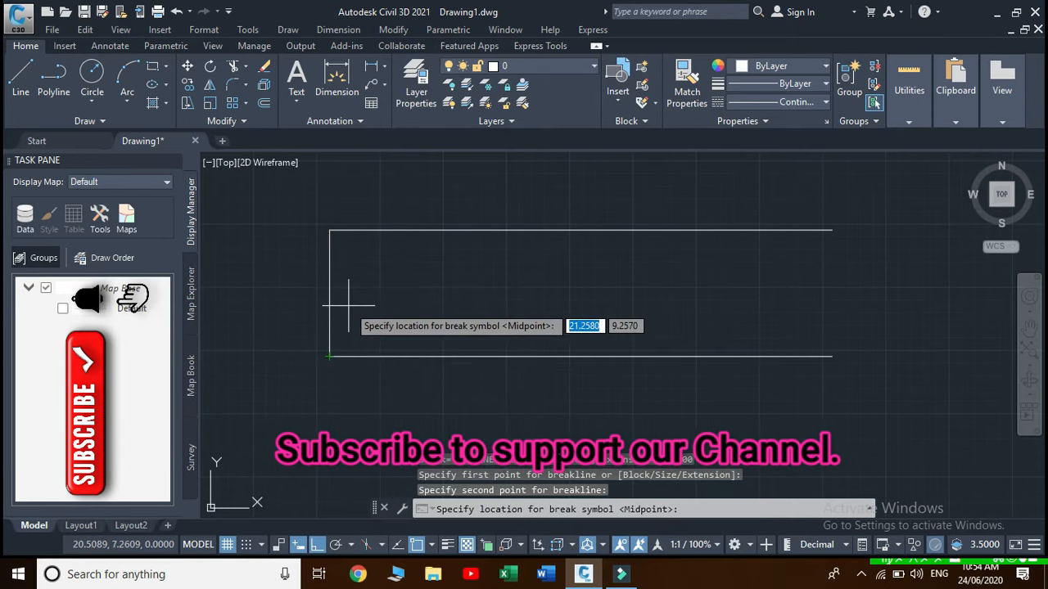
{"action": "mouse_move", "coordinate": [327, 286]}
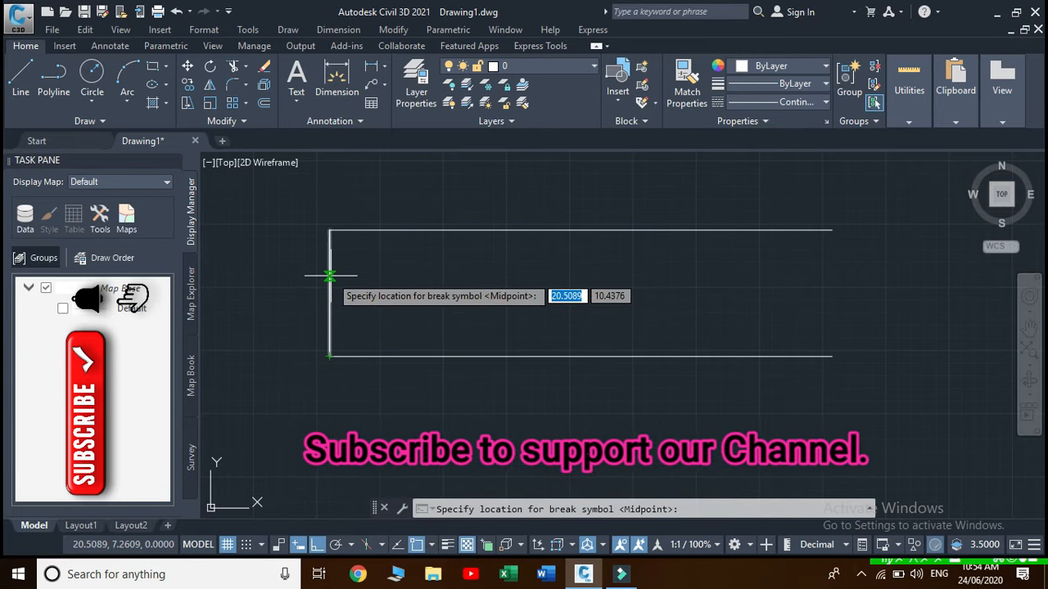
{"action": "left_click", "coordinate": [329, 273]}
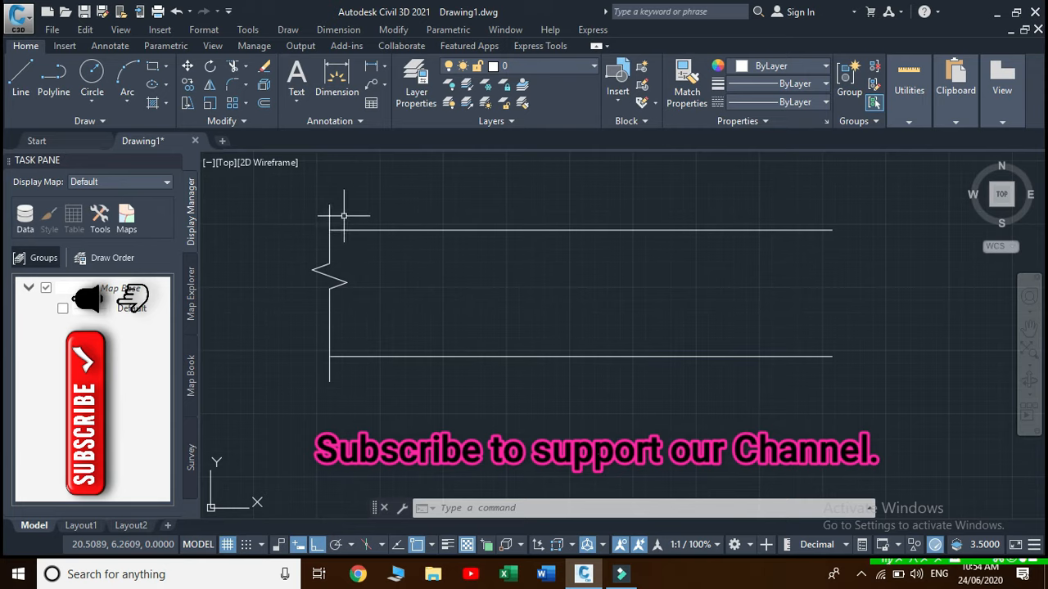
{"action": "mouse_move", "coordinate": [363, 310]}
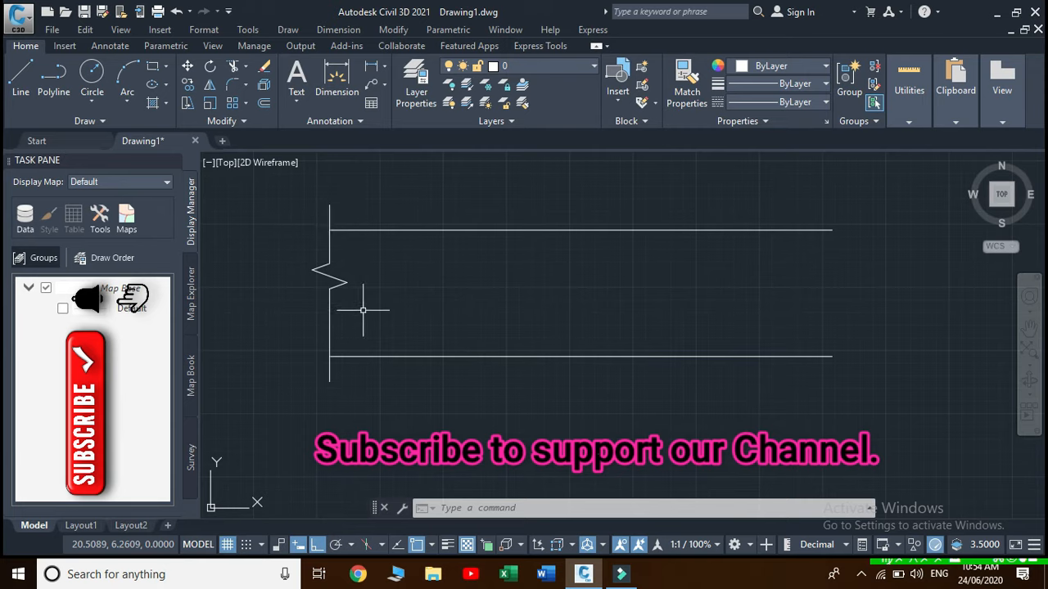
{"action": "mouse_move", "coordinate": [354, 199]}
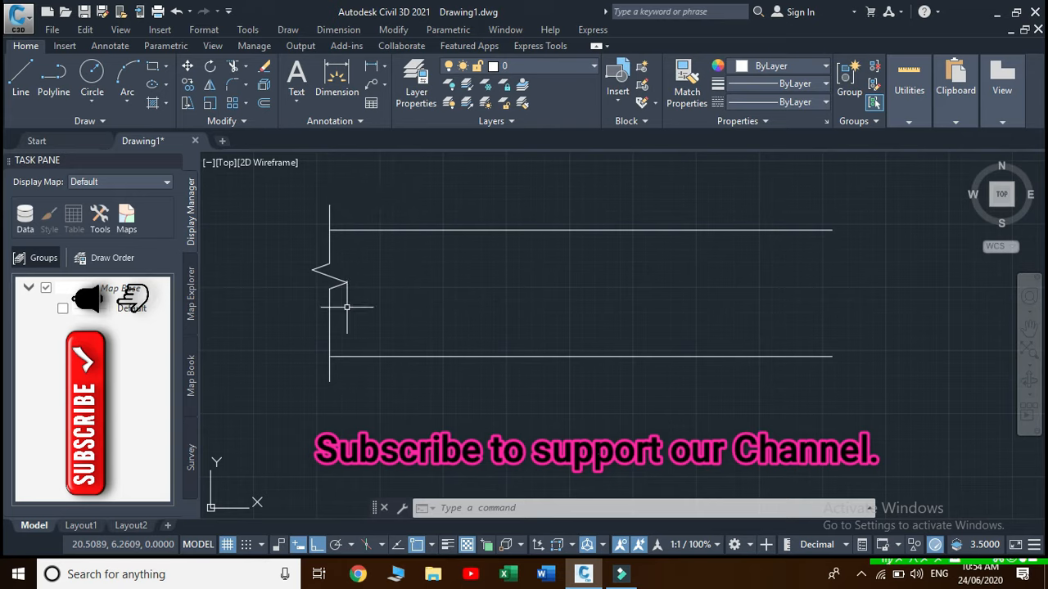
{"action": "mouse_move", "coordinate": [393, 252]}
{"action": "type", "text": "2"}
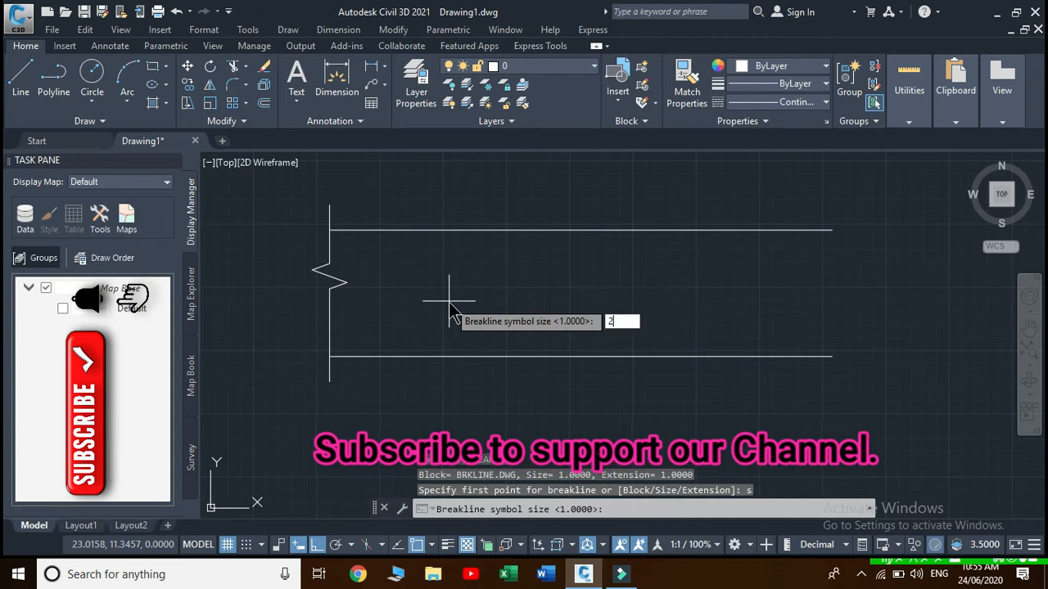
Step: Set the break line symbol size to 2 and extension distance to 2
{"action": "key", "text": "enter"}
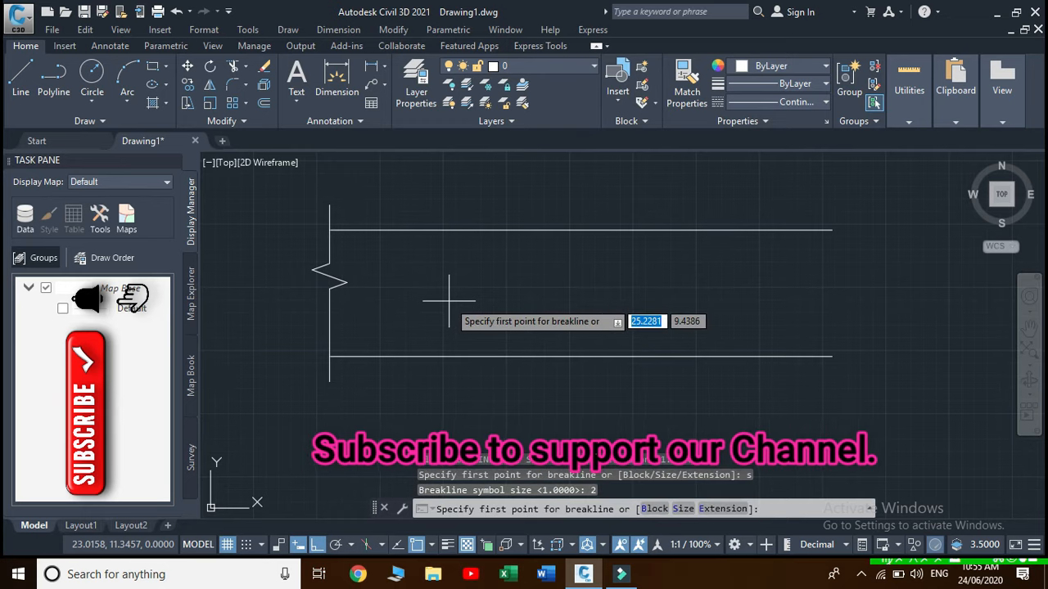
{"action": "type", "text": "e"}
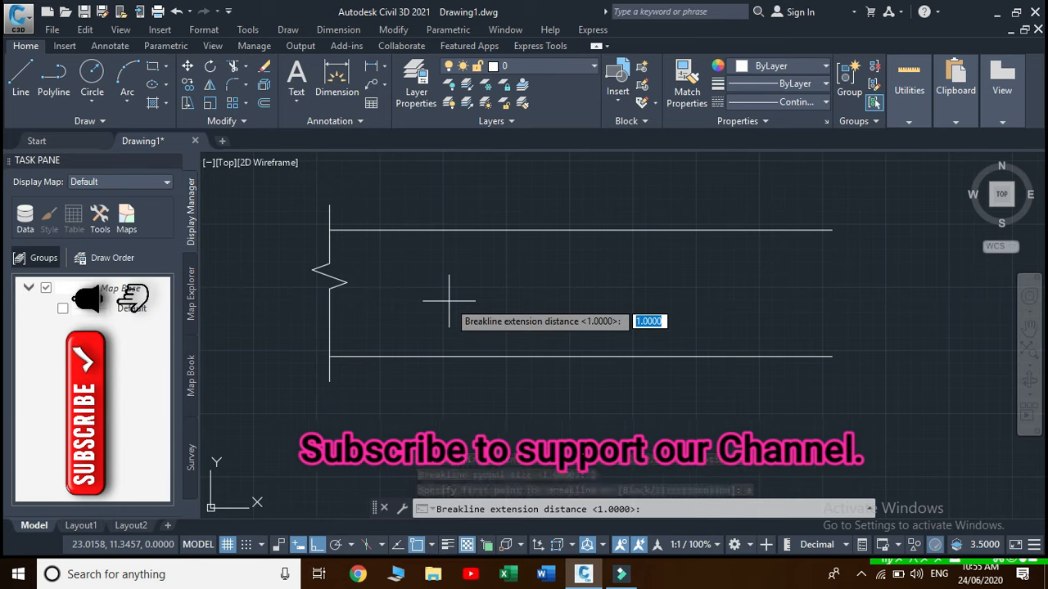
{"action": "key", "text": "enter"}
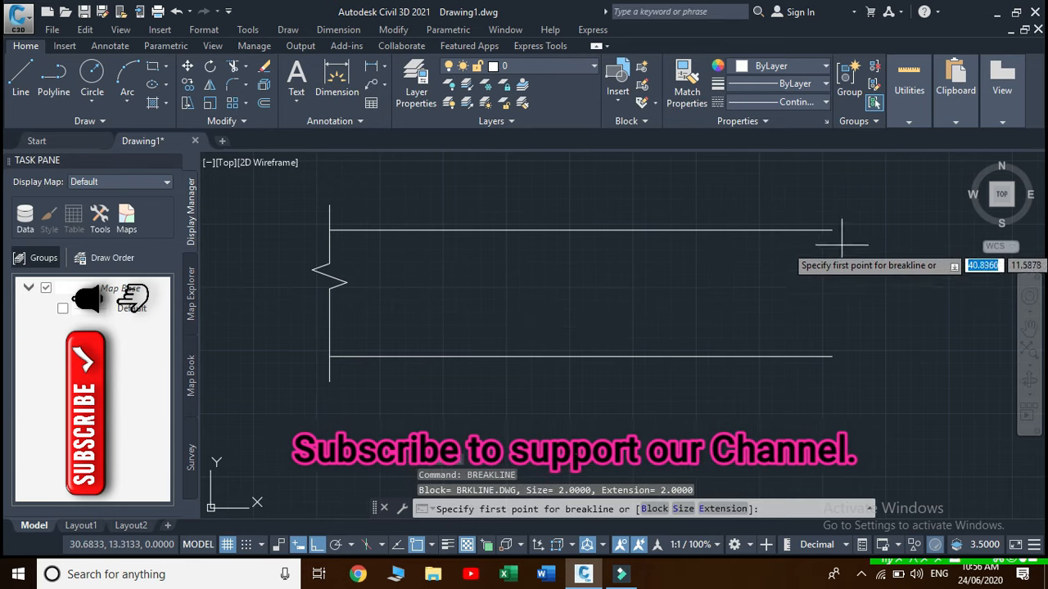
Step: Draw the larger break line across the lines' right ends, symbol placed between them
{"action": "left_click", "coordinate": [831, 229]}
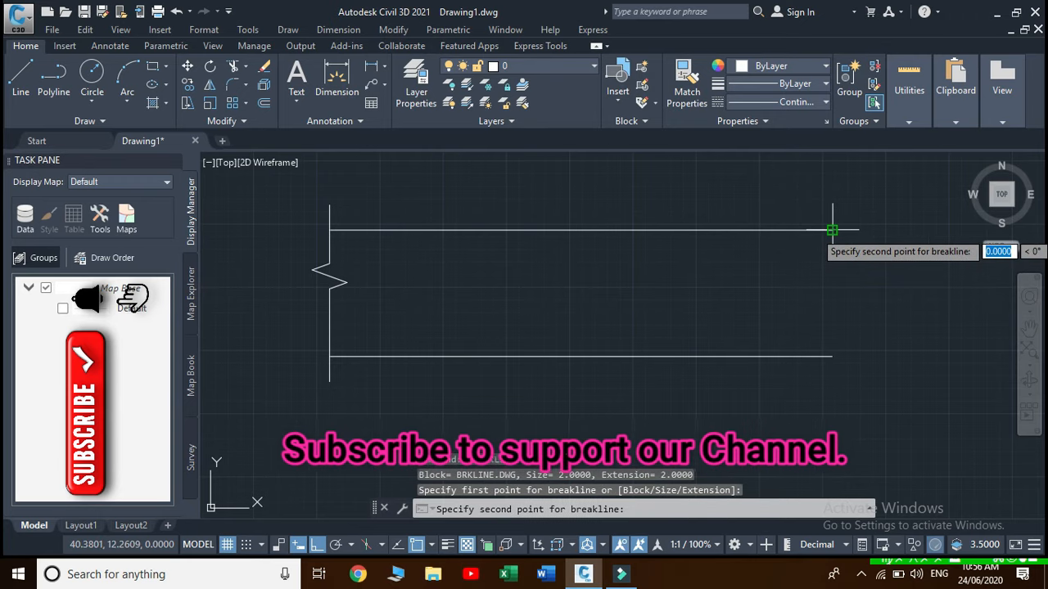
{"action": "mouse_move", "coordinate": [831, 356]}
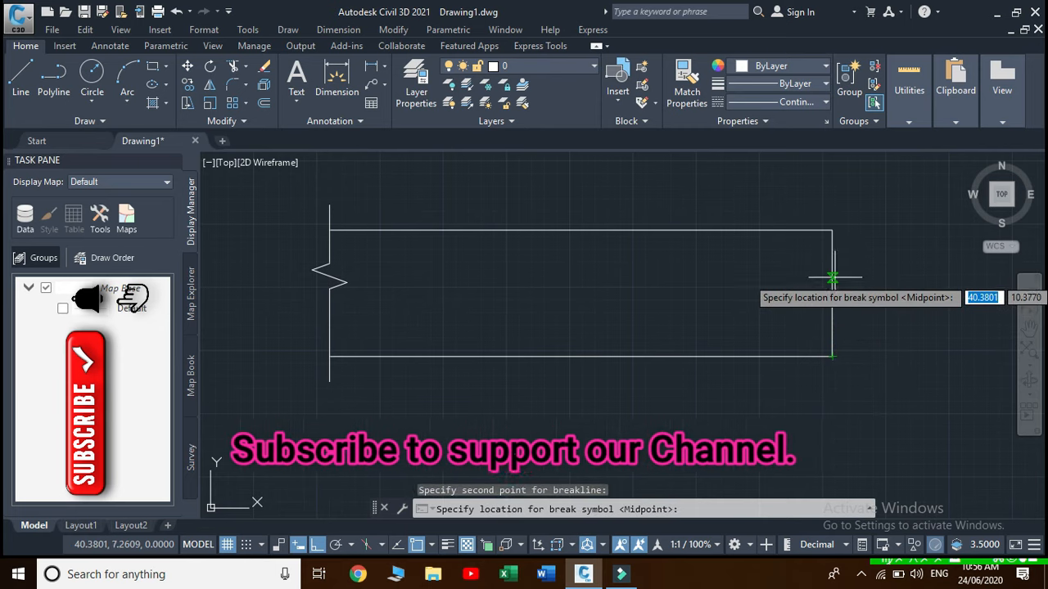
{"action": "left_click", "coordinate": [833, 290]}
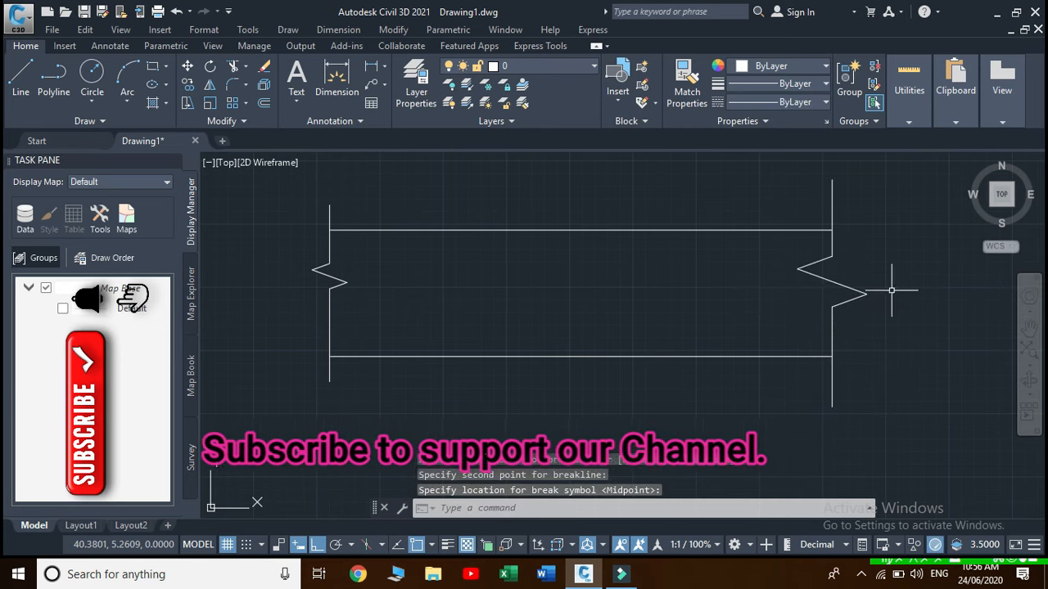